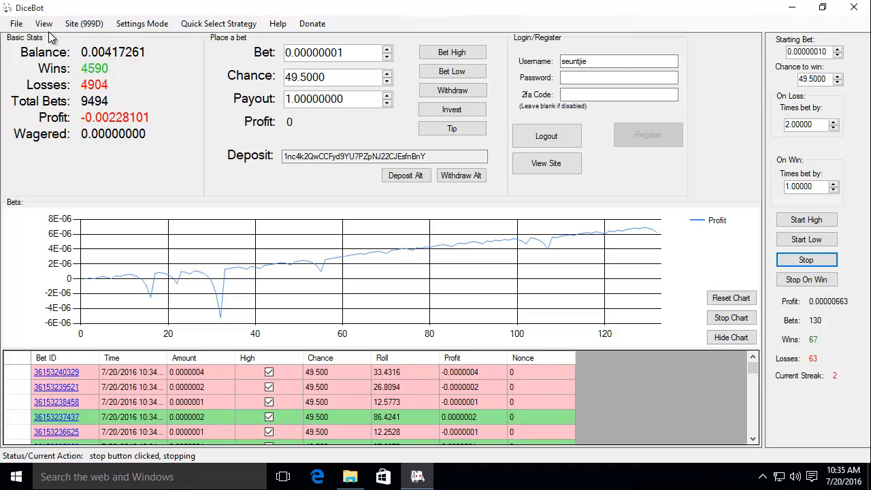
- Open the Simulate tool from the View menu to set up a 2000-bet simulation
click(43, 23)
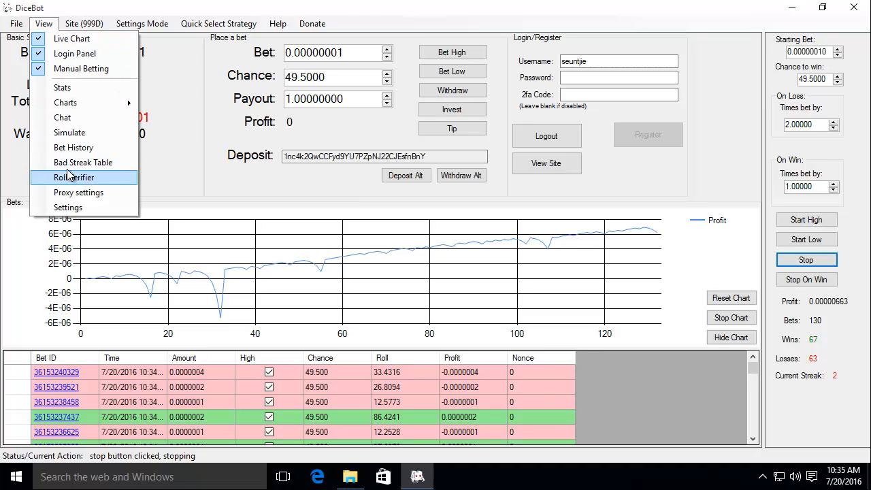
click(69, 133)
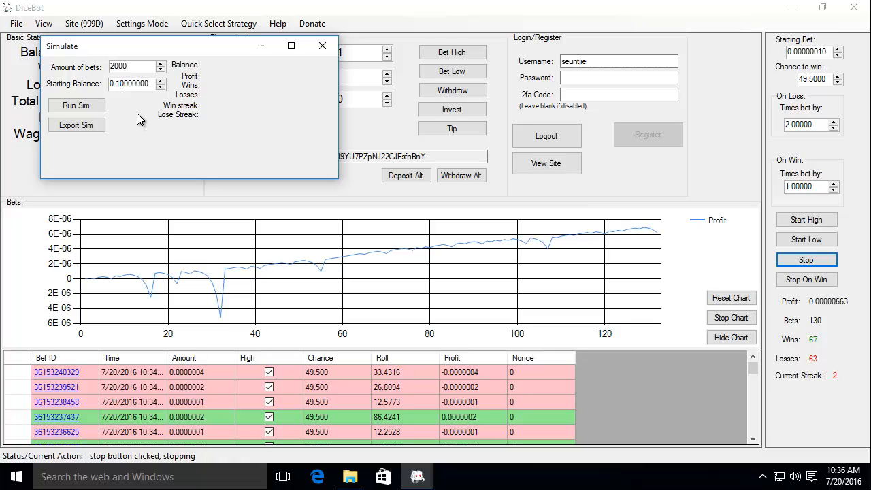
- Start the 2000-bet simulation with Run Sim
click(76, 105)
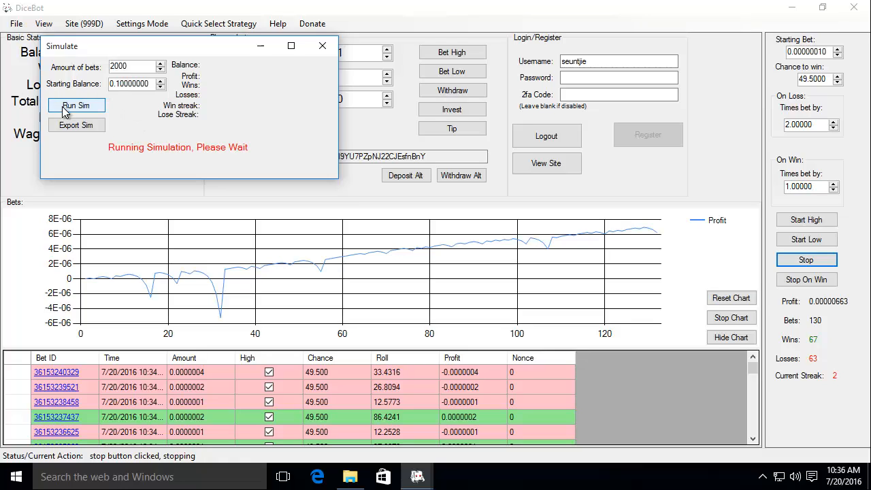
click(76, 105)
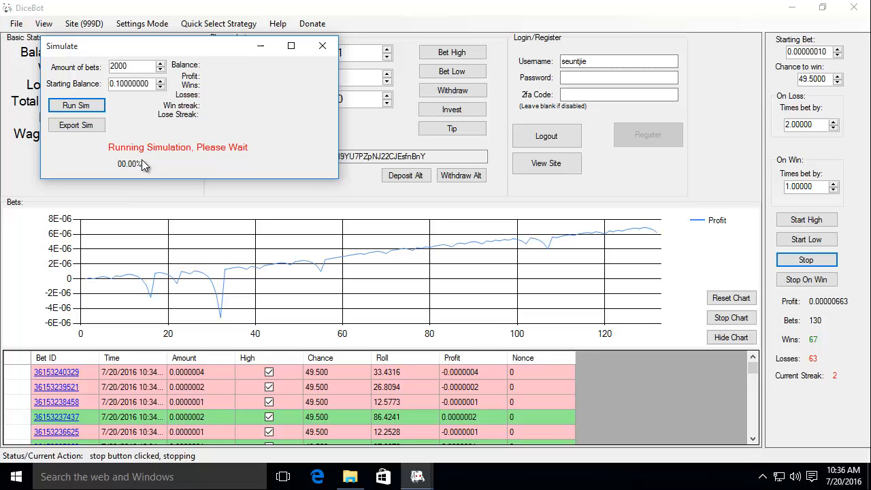
mouse_move(149, 165)
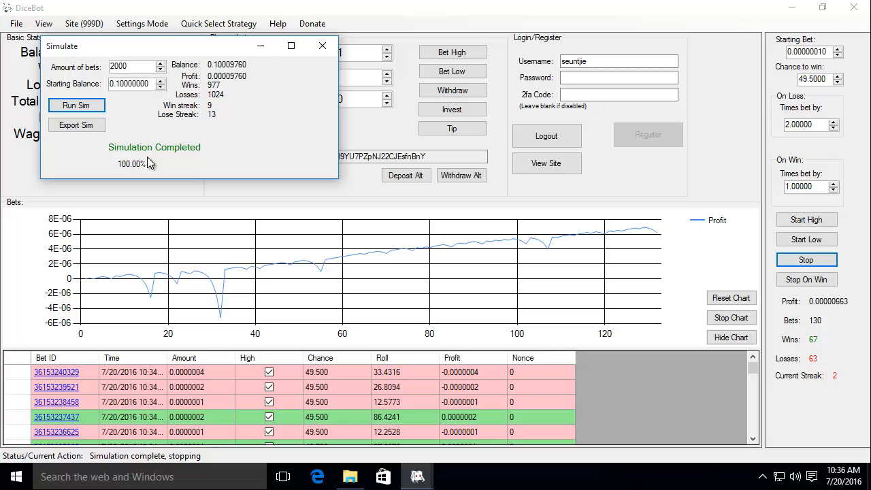
mouse_move(225, 155)
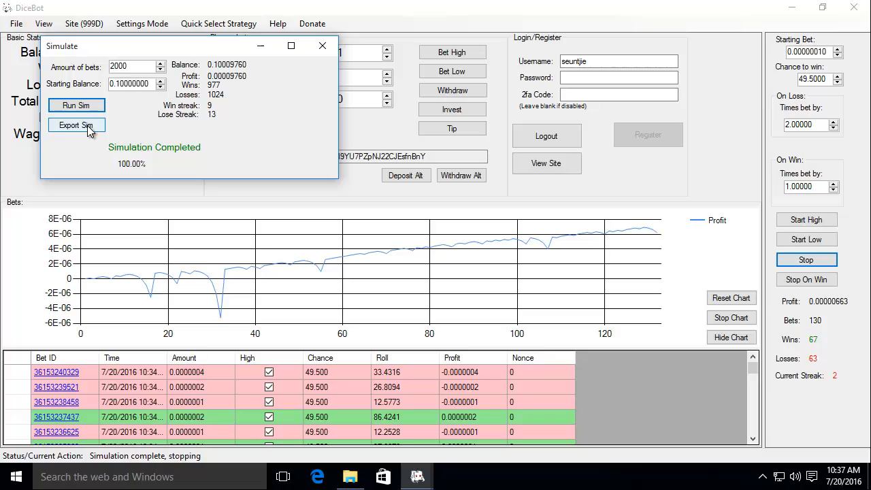
mouse_move(250, 112)
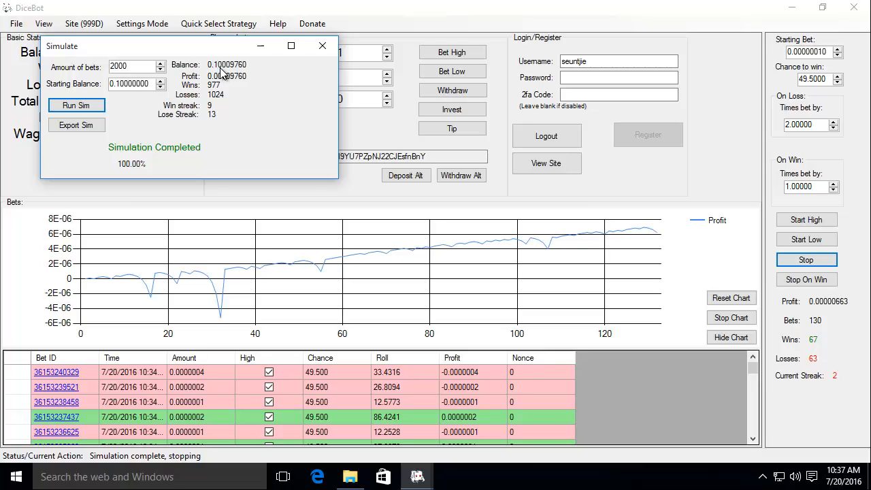
mouse_move(238, 75)
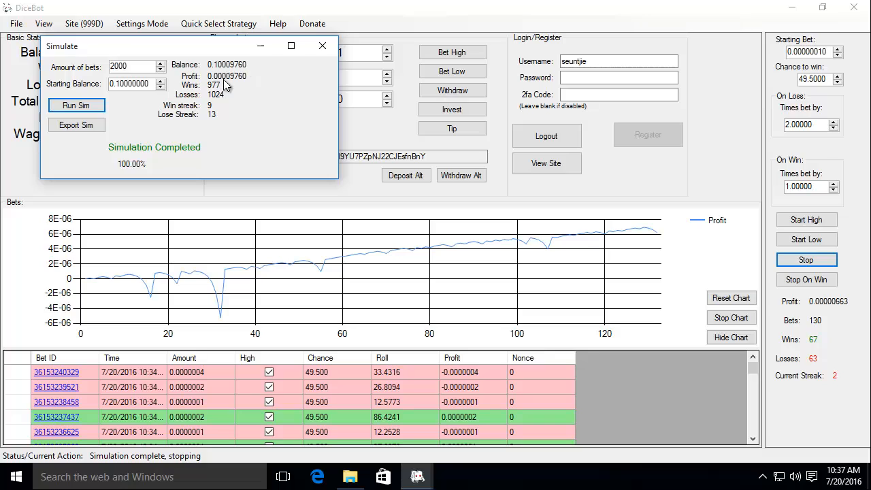
mouse_move(247, 84)
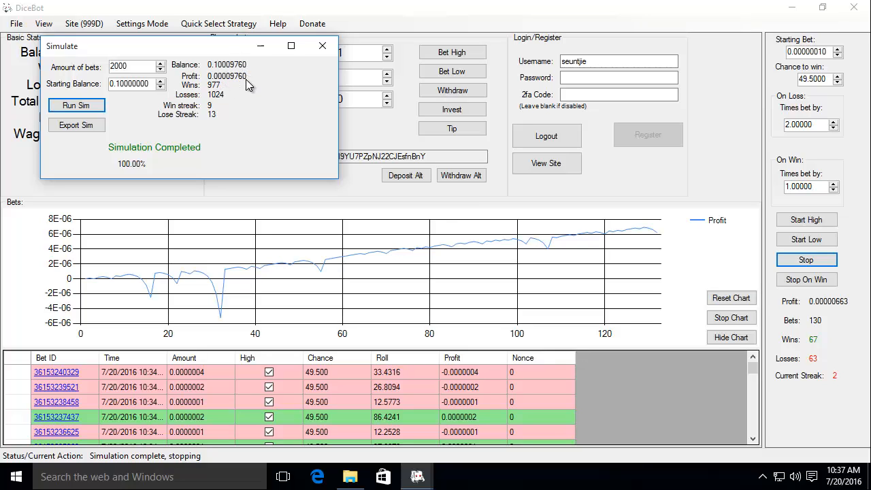
mouse_move(221, 91)
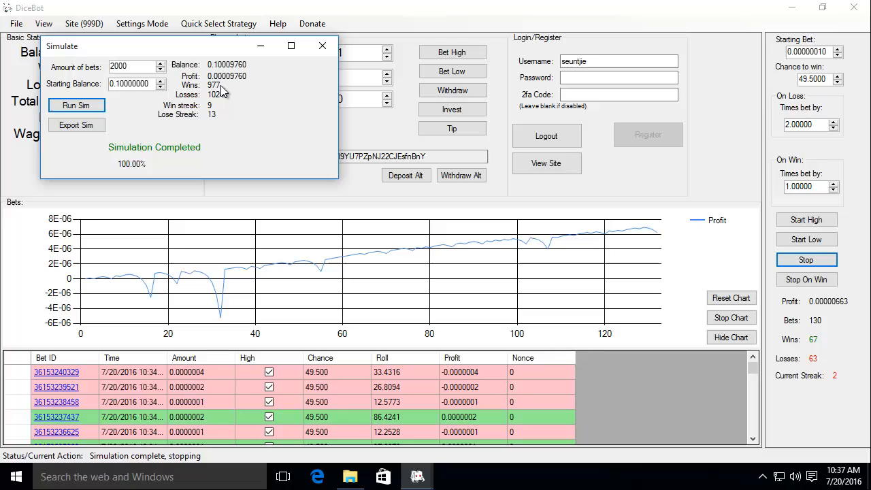
mouse_move(206, 104)
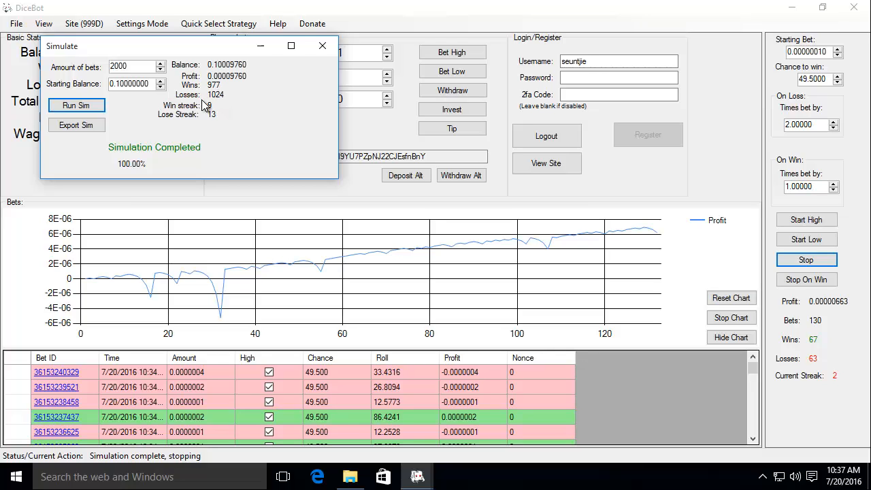
mouse_move(221, 108)
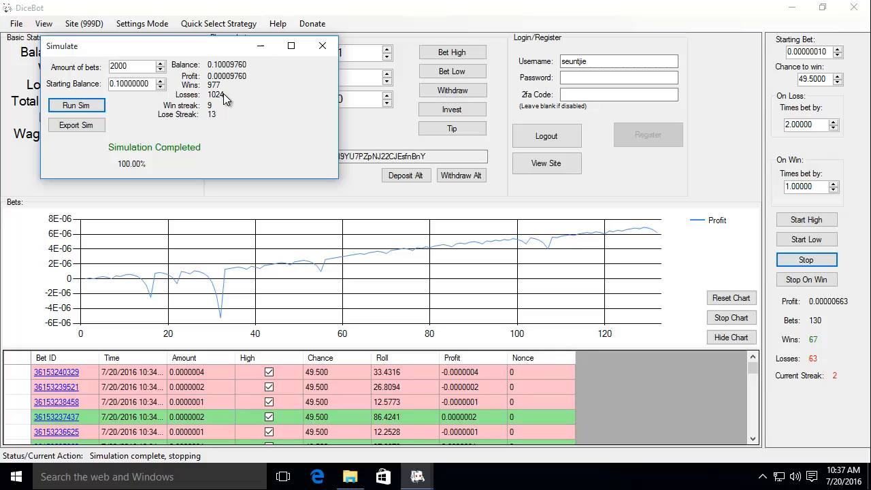
mouse_move(226, 91)
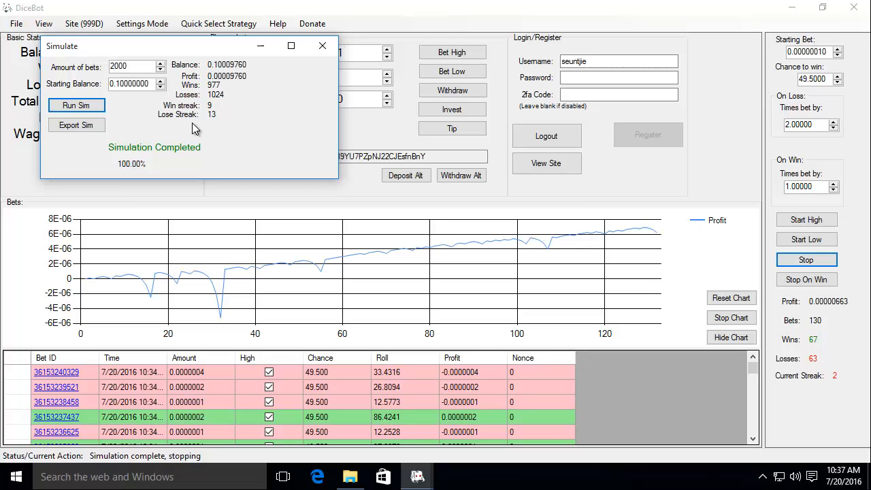
mouse_move(217, 123)
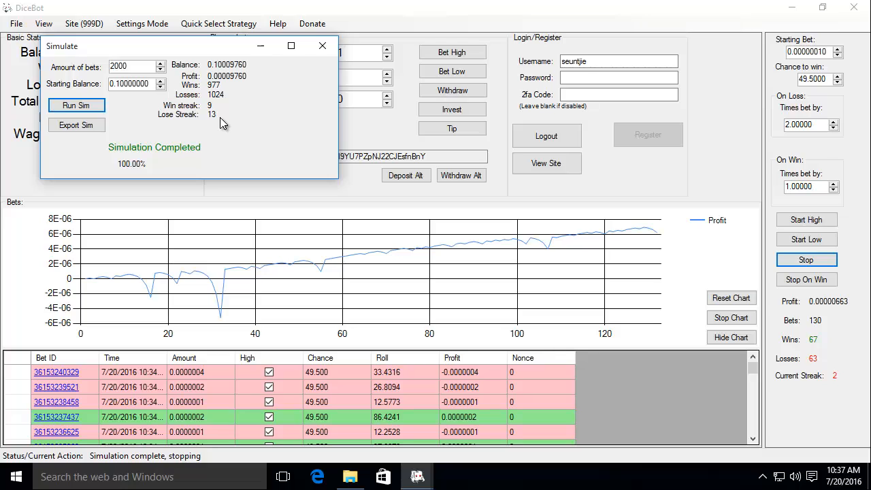
mouse_move(221, 125)
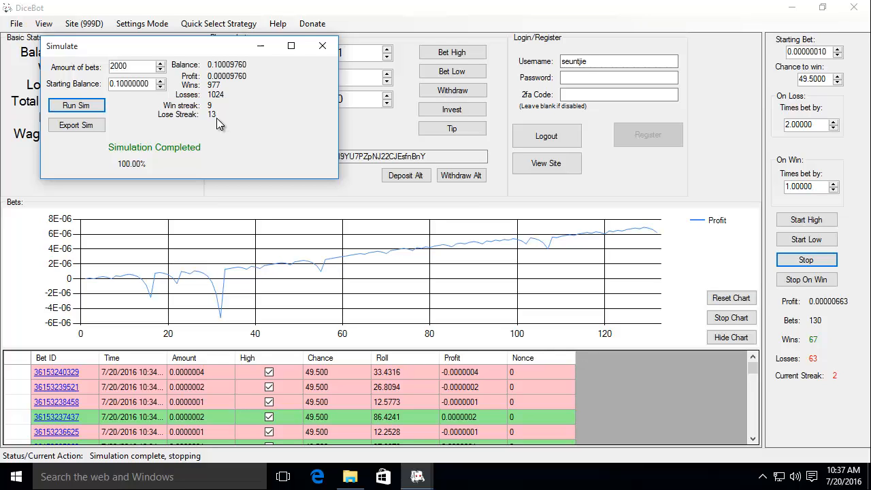
mouse_move(77, 128)
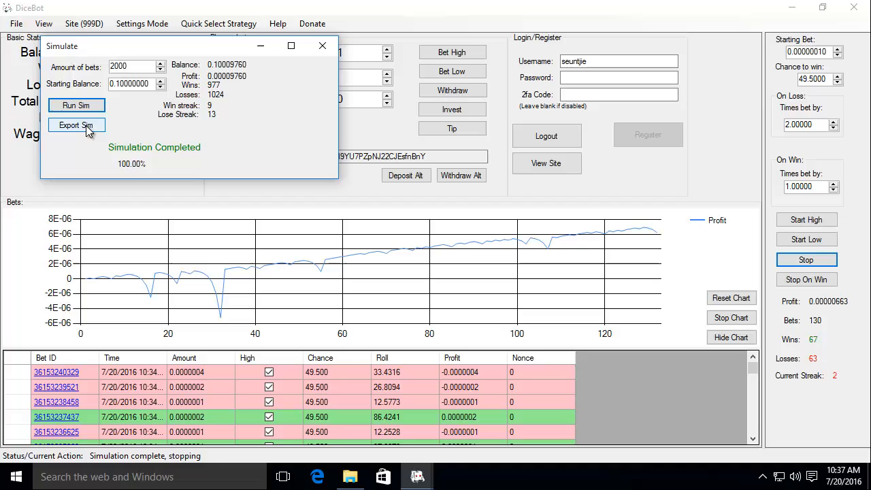
- Export the simulation results as 'exportsim' into the Documents folder
click(77, 124)
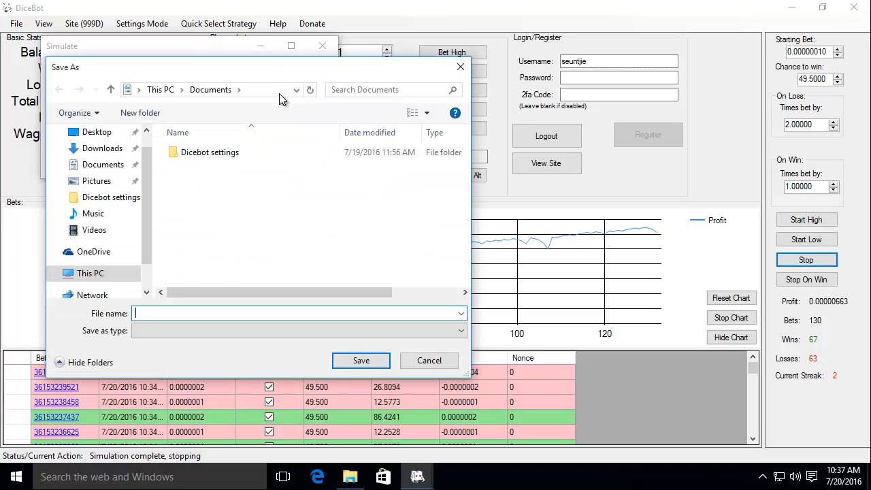
mouse_move(160, 89)
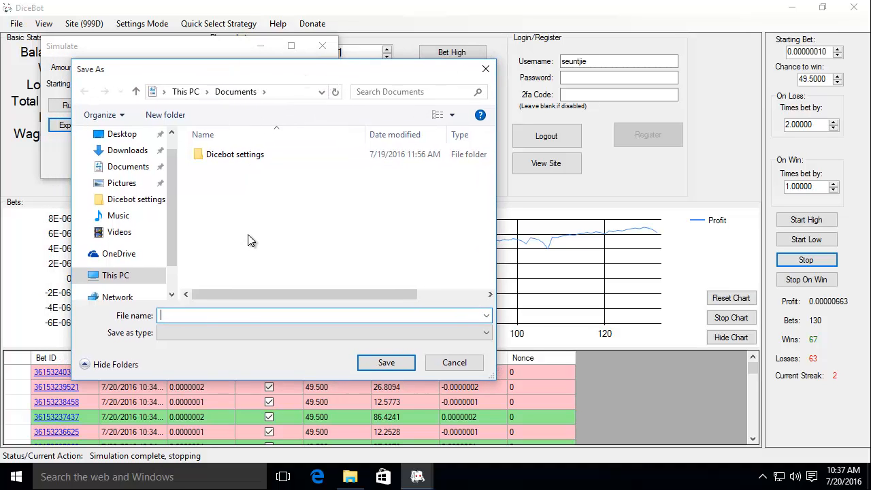
mouse_move(249, 228)
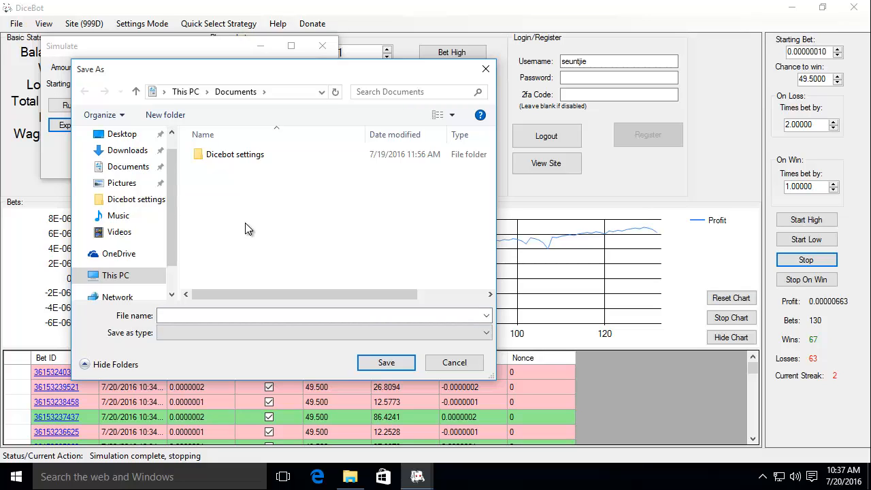
text(exportsim)
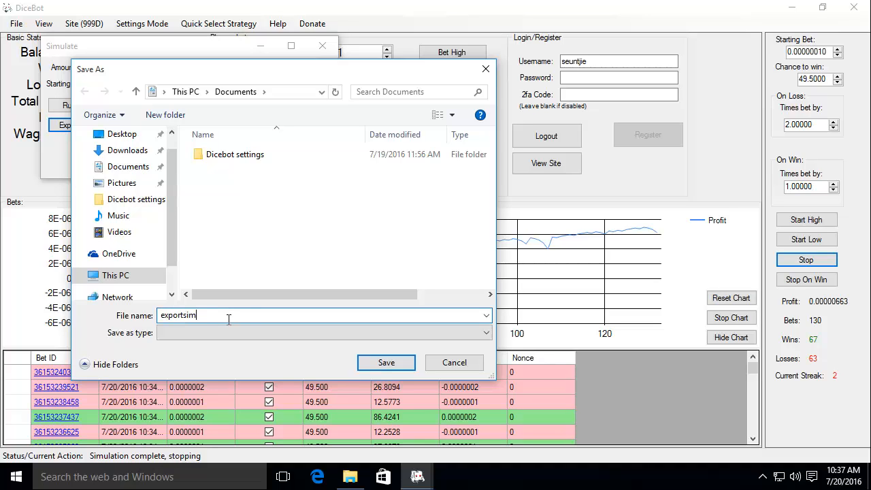
click(385, 362)
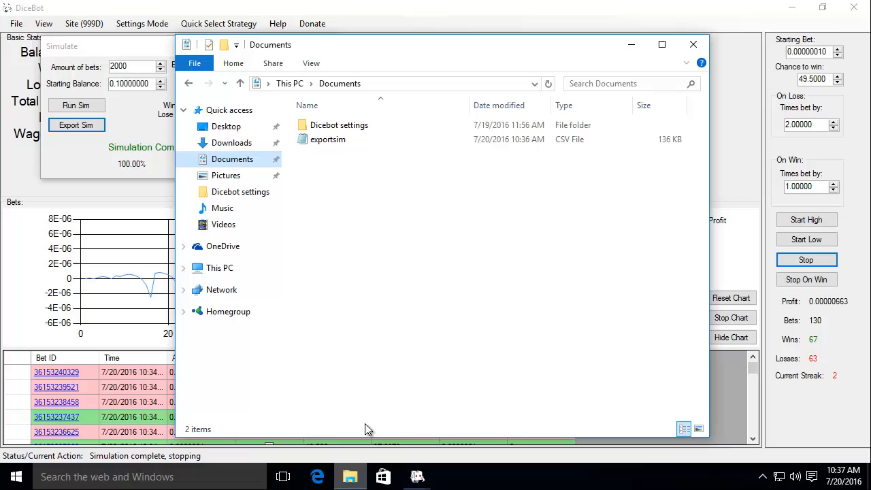
mouse_move(378, 58)
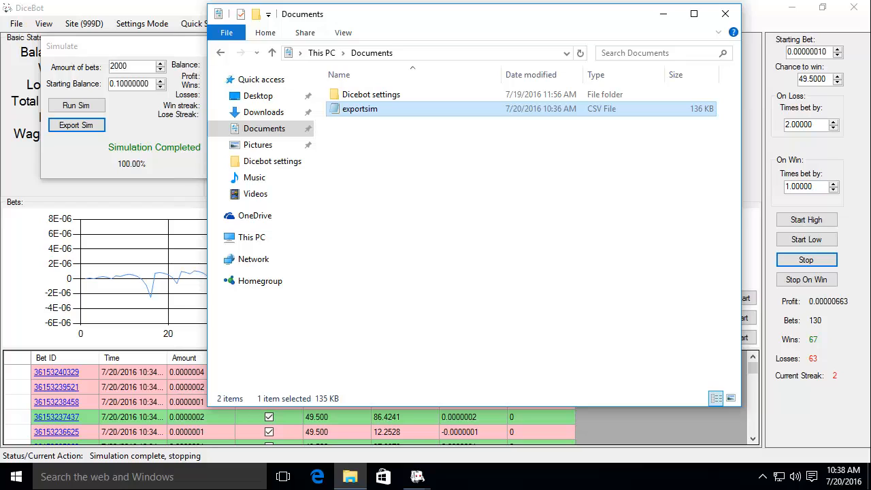
mouse_move(366, 122)
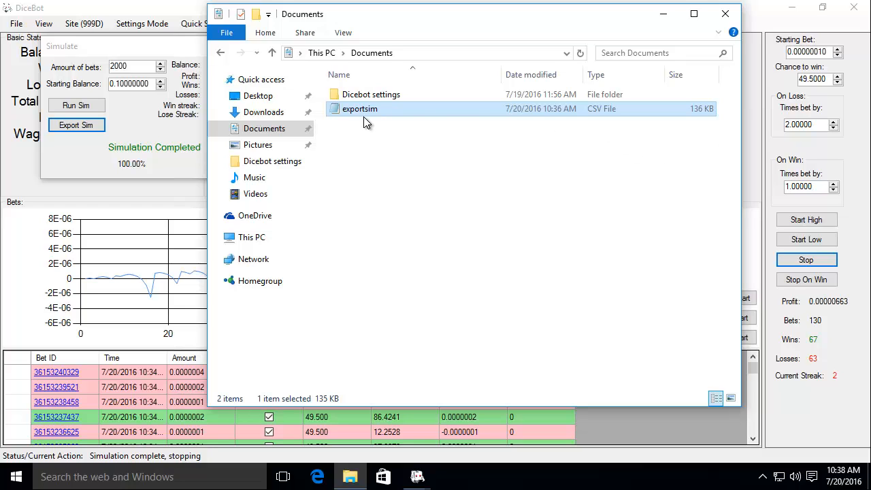
- Open exportsim in Notepad and highlight the Dice Bot Simulation title
double_click(360, 108)
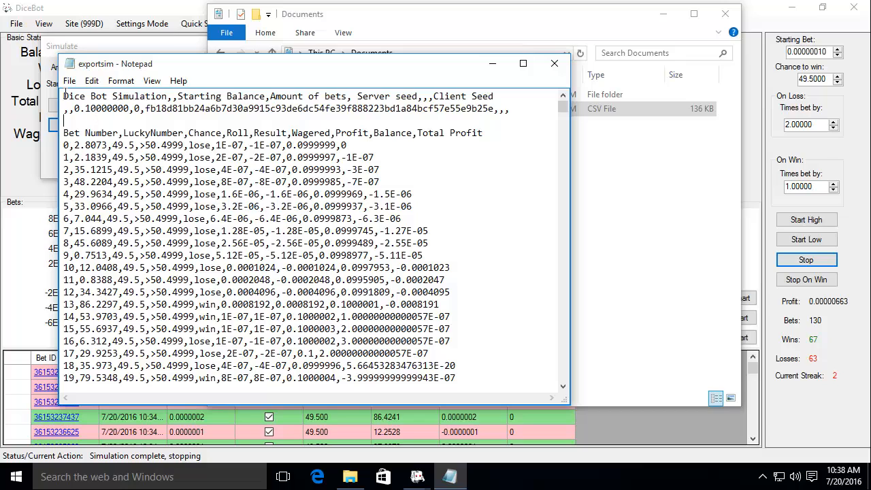
double_click(114, 96)
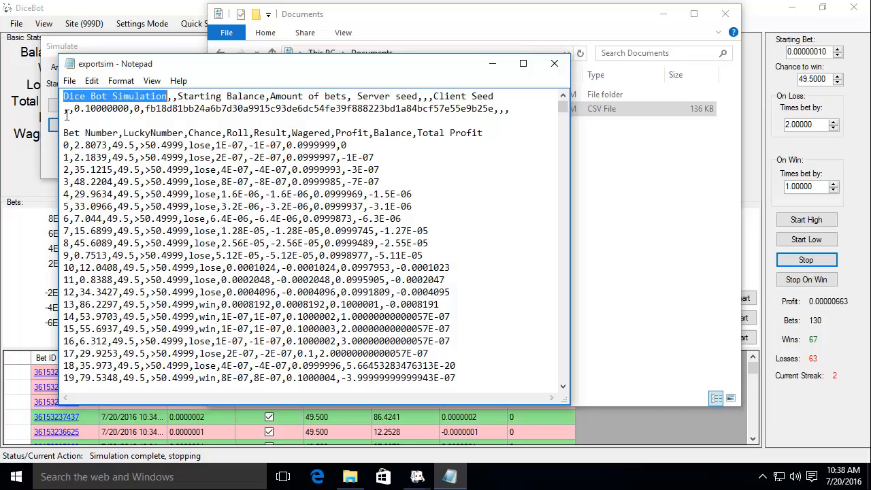
click(177, 105)
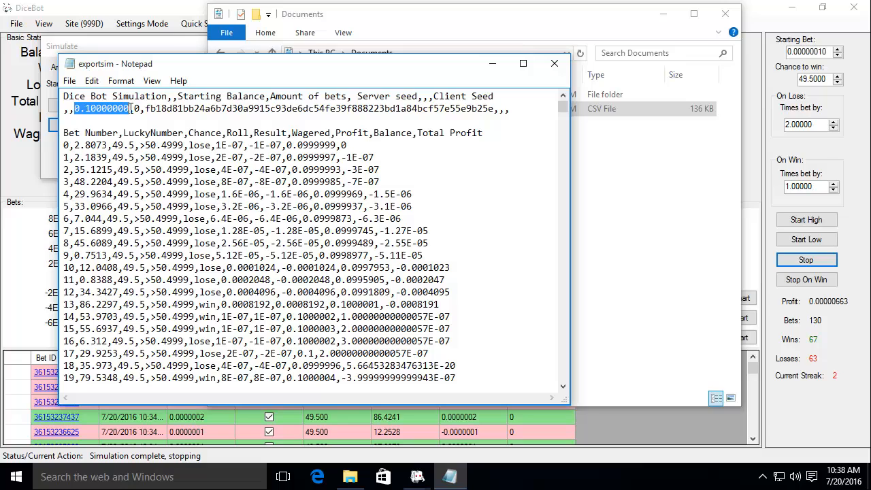
mouse_move(267, 97)
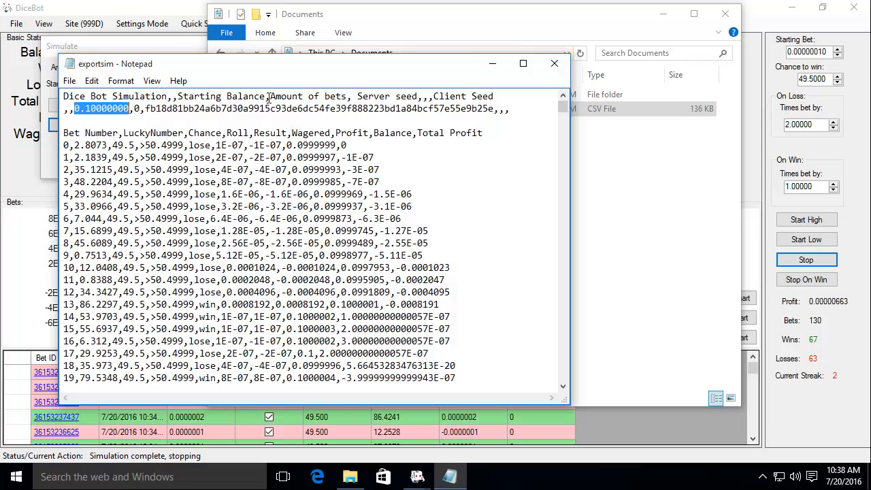
- Point out the Amount of bets heading, its value, and the server seed
double_click(308, 96)
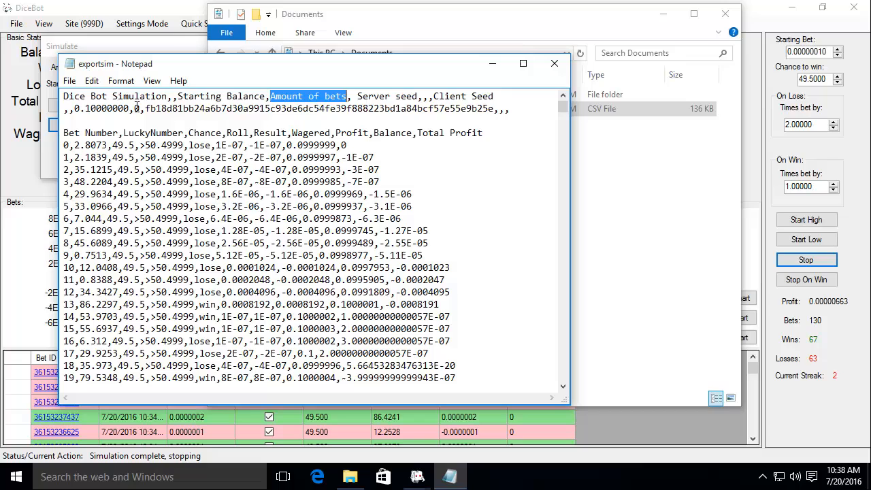
click(136, 109)
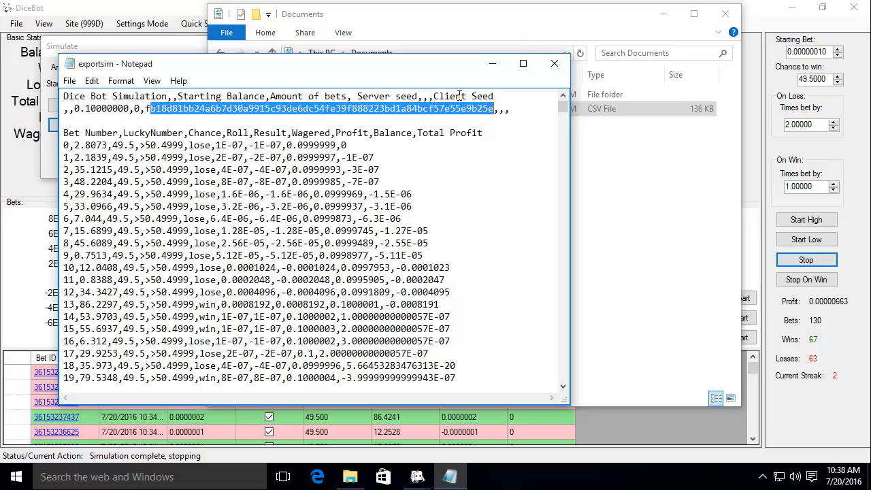
click(444, 149)
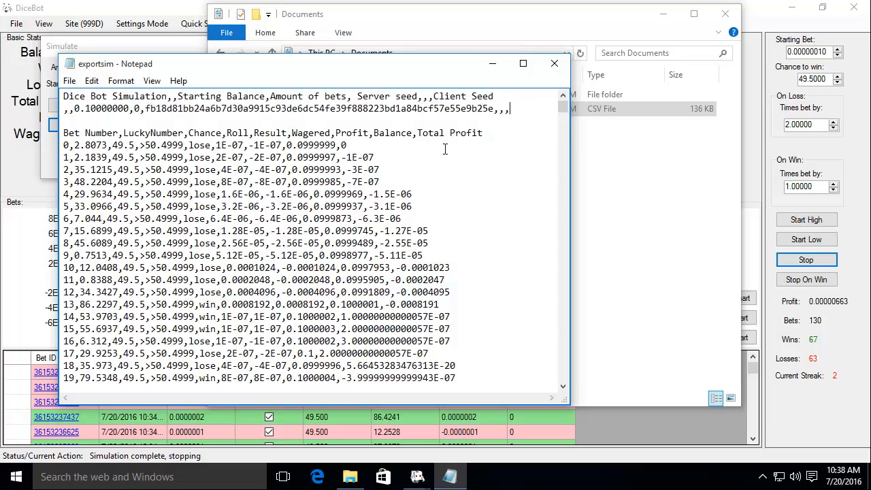
mouse_move(276, 123)
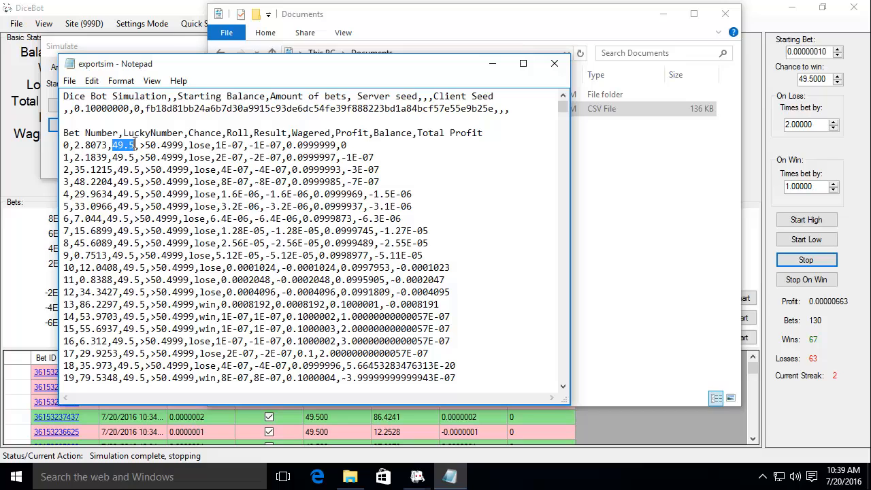
click(228, 132)
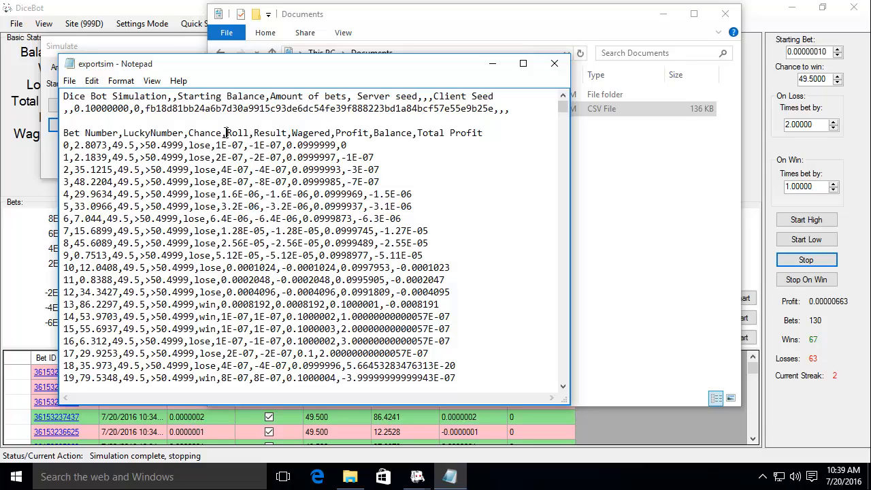
double_click(237, 133)
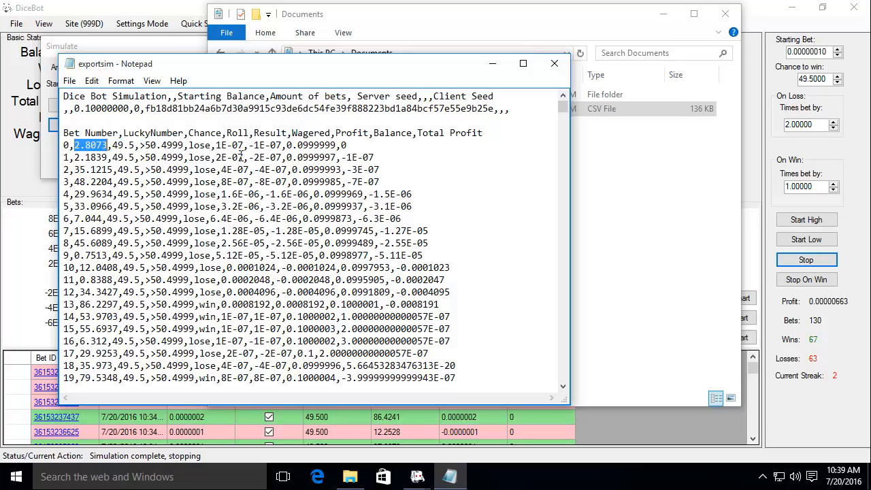
drag(88, 145, 231, 145)
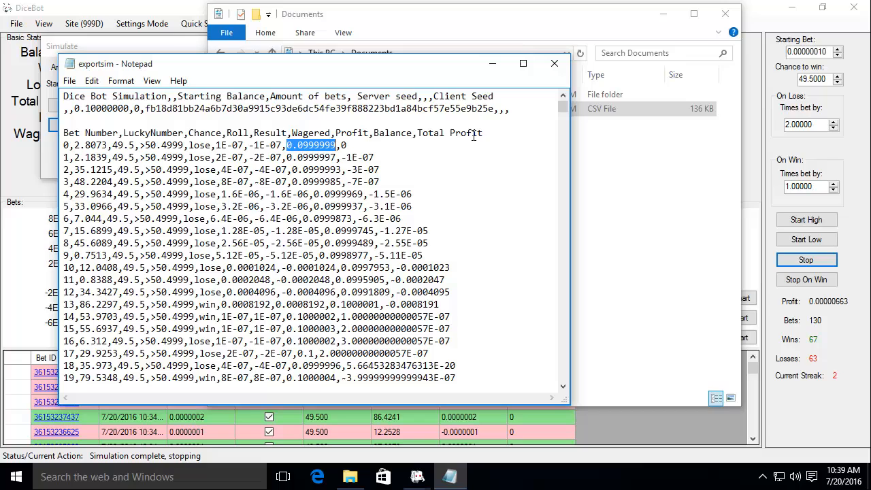
double_click(448, 133)
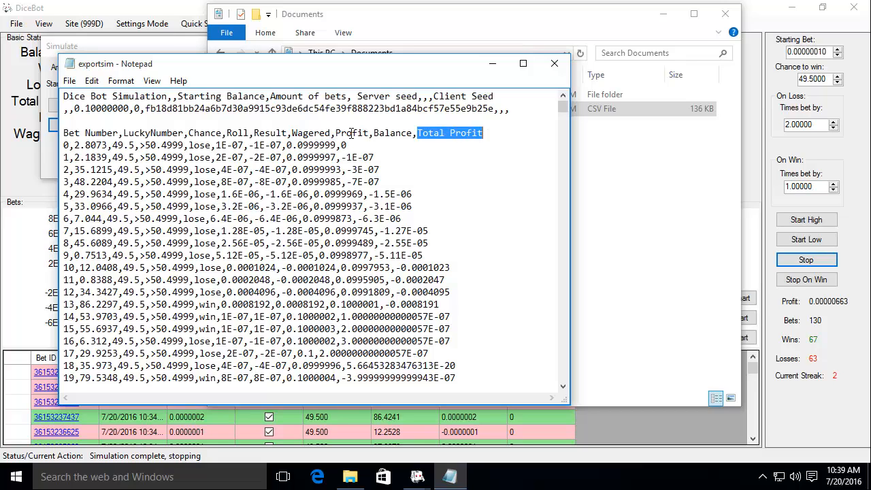
click(343, 145)
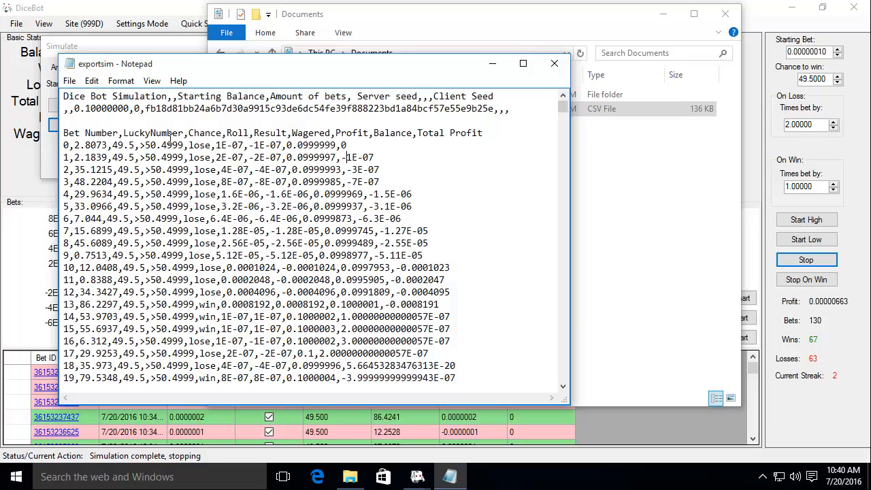
mouse_move(465, 125)
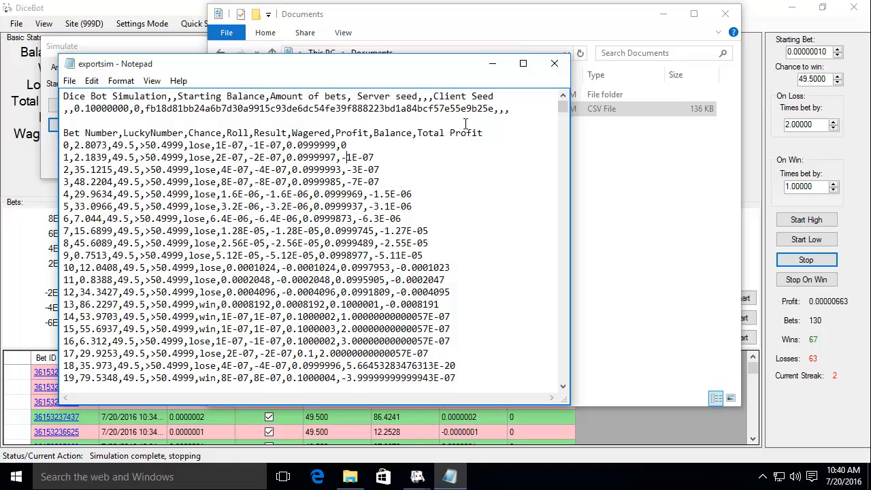
mouse_move(554, 63)
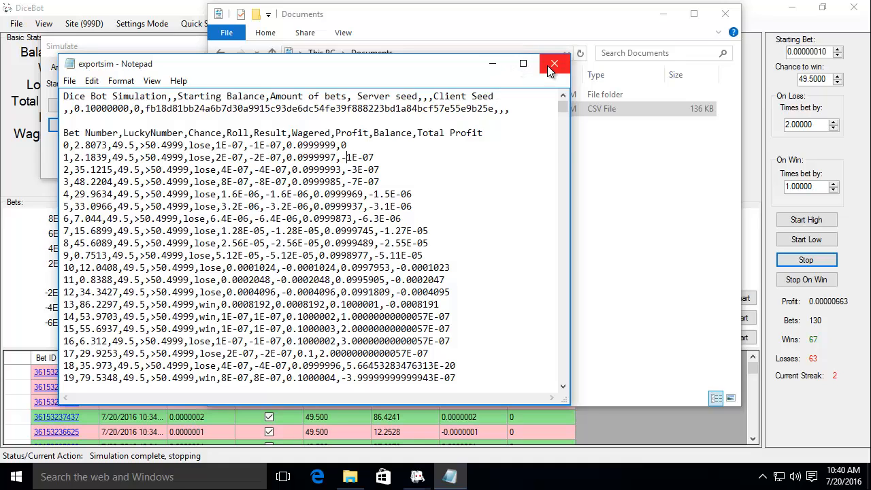
- Close the Notepad window showing the exportsim CSV
click(554, 63)
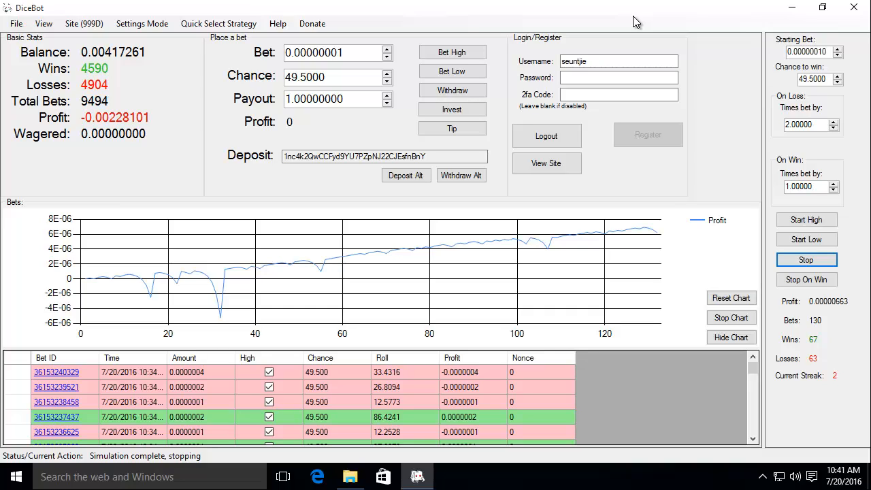
mouse_move(632, 14)
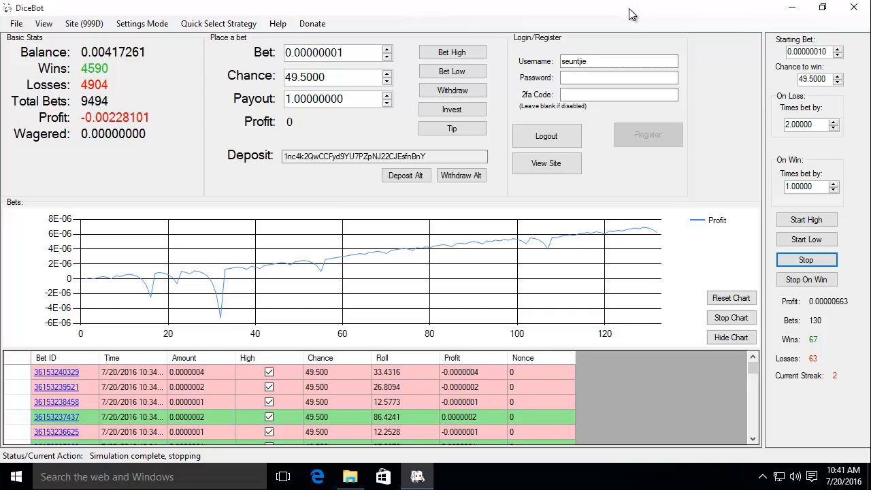